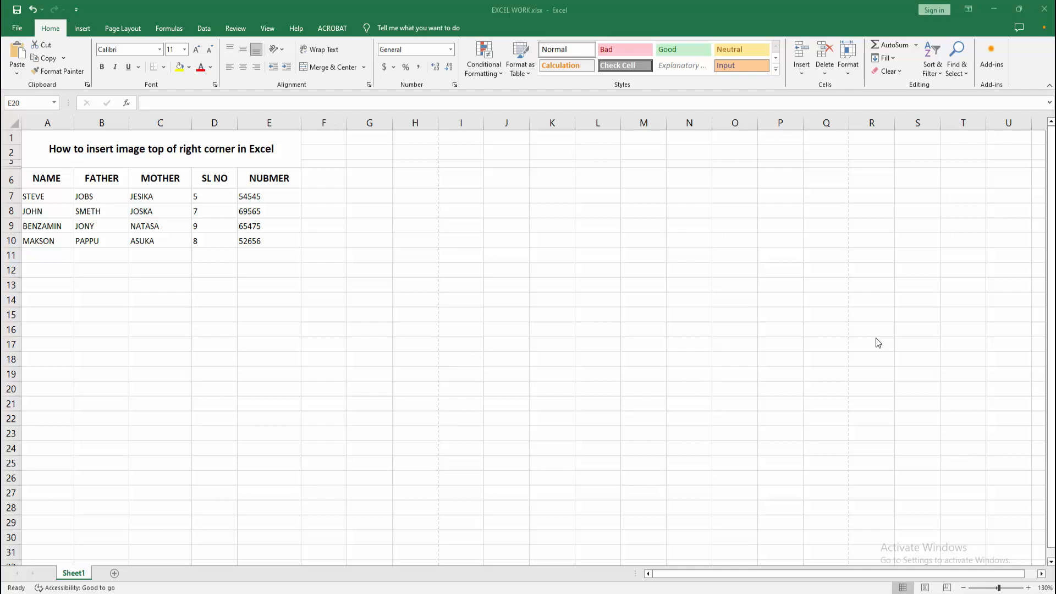
mouse_move(269, 417)
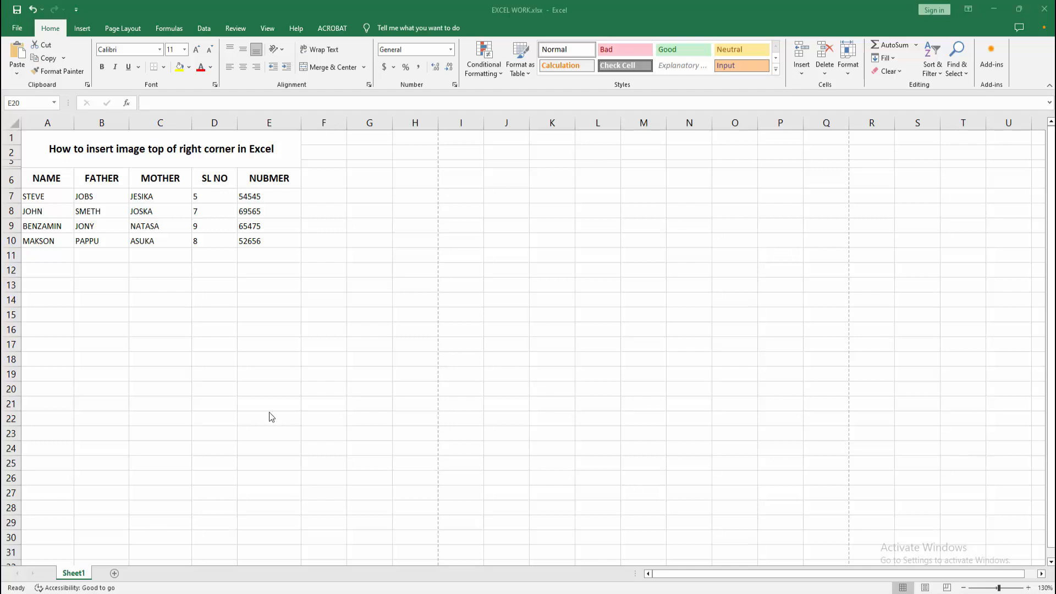
From cell E20, choose Screenshot_2.png from the Desktop to insert as a picture
click(269, 389)
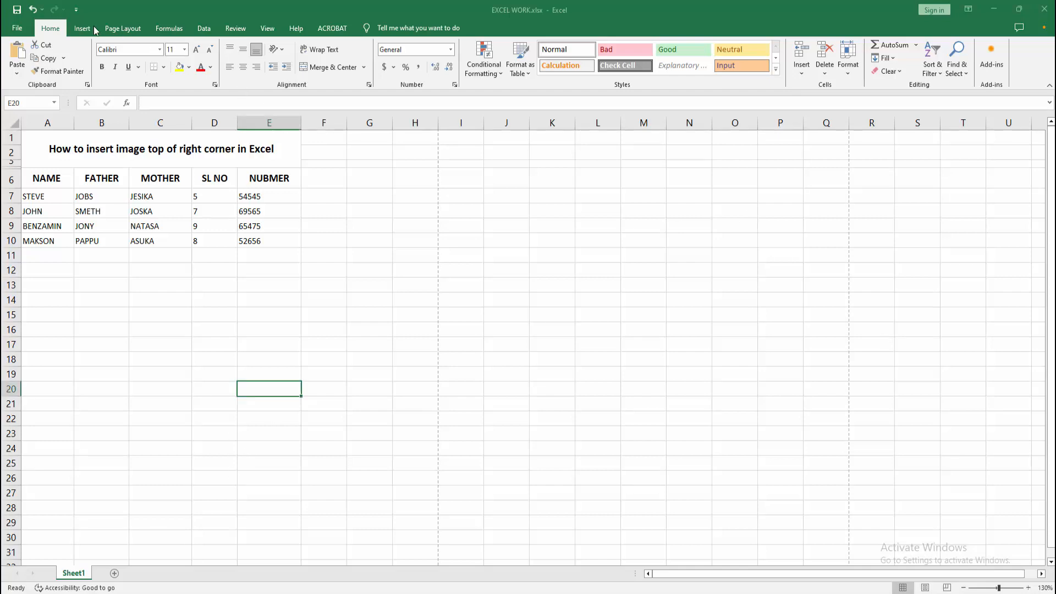
click(129, 56)
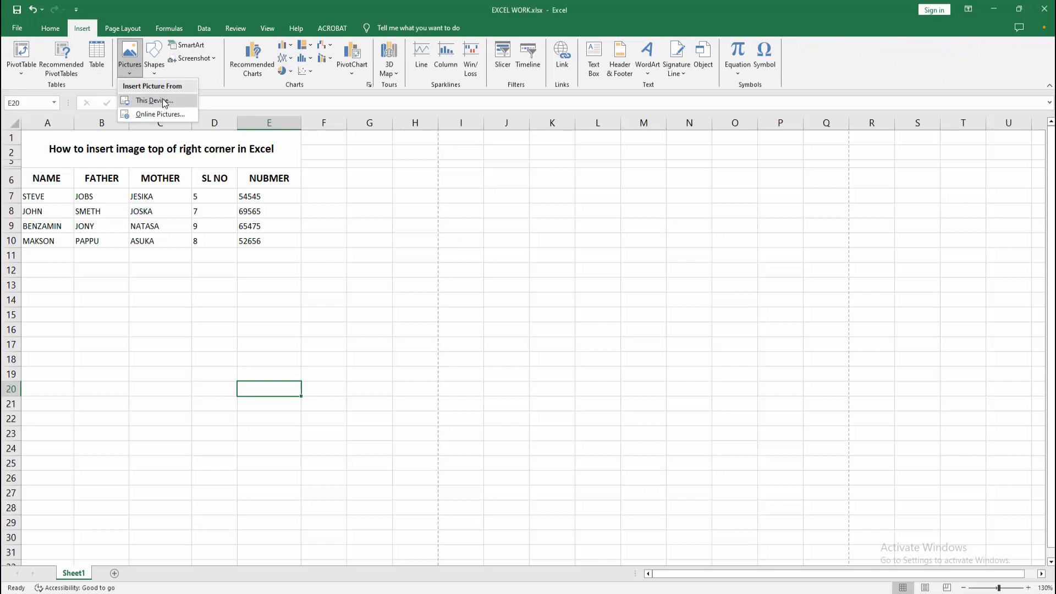
click(153, 100)
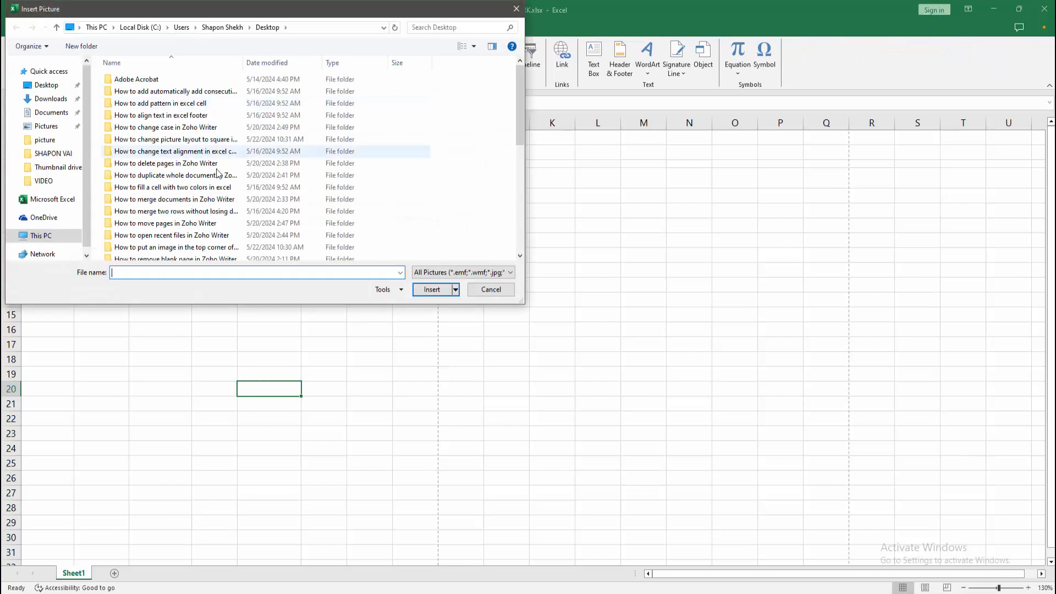
click(140, 205)
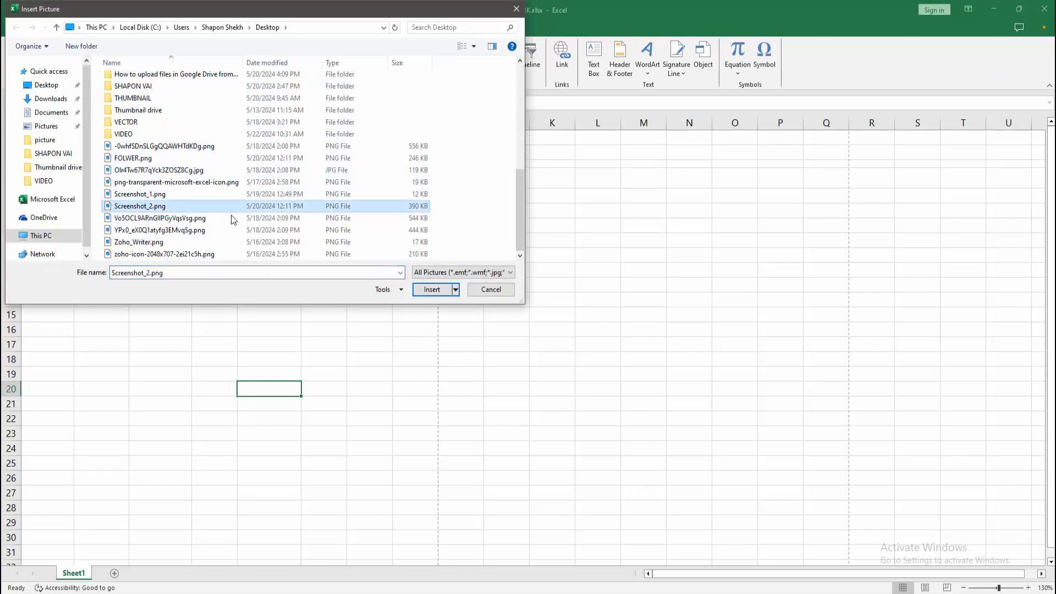
Insert the daisy picture, shrink it to about 1.5 inches square, and place it beside the title
click(432, 288)
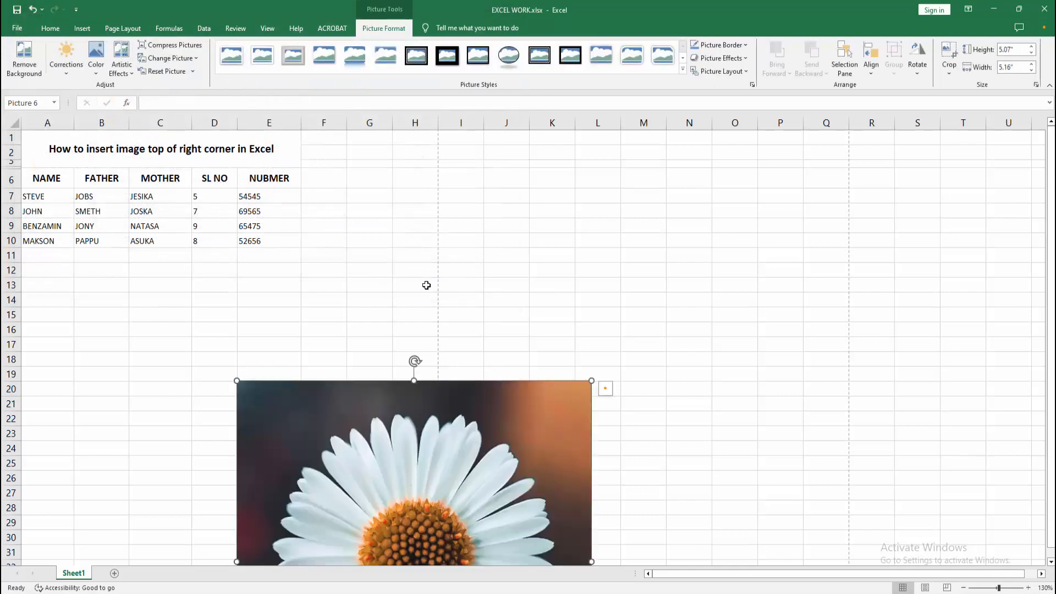
mouse_move(450, 349)
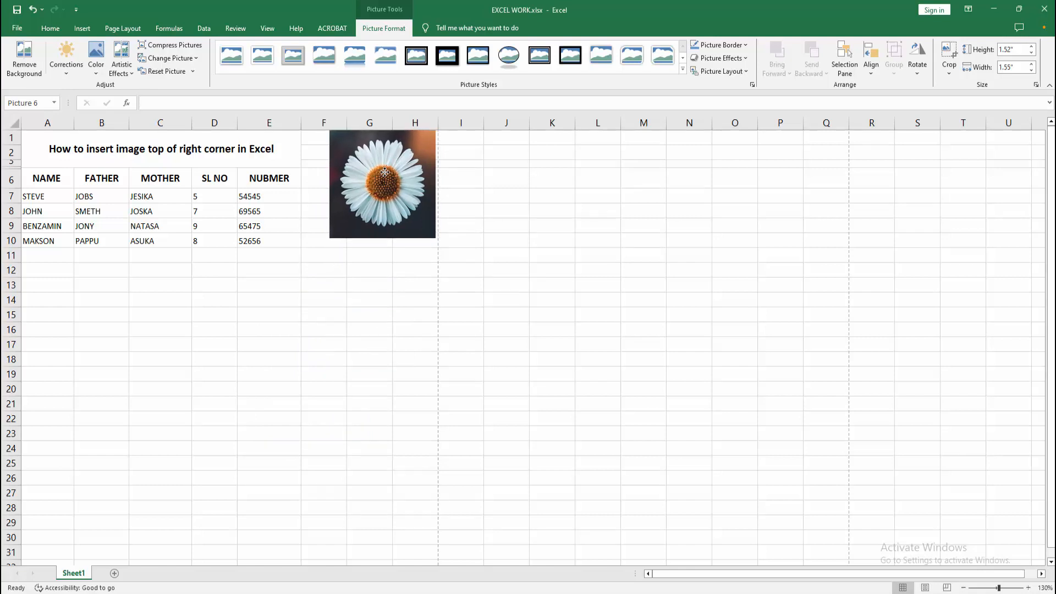
click(382, 184)
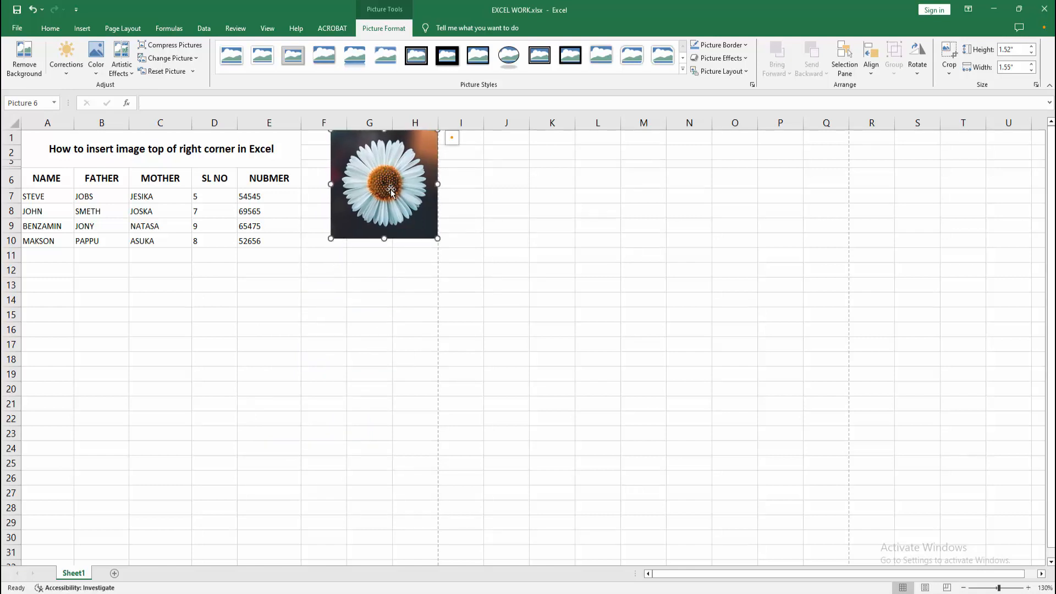
Pick a different paper size under Page Layout, then deselect the daisy picture
click(123, 28)
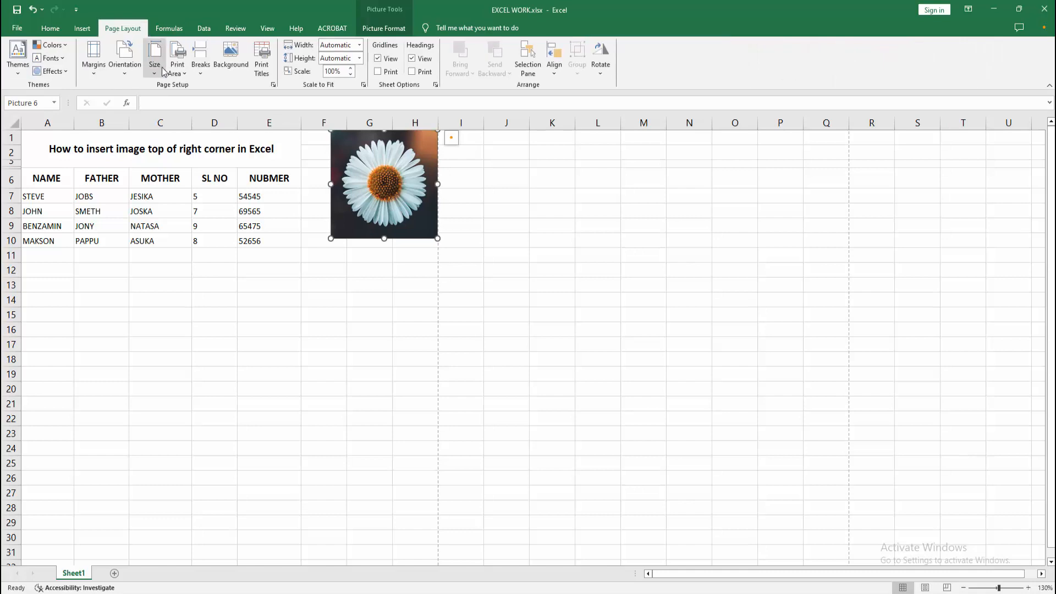
click(153, 57)
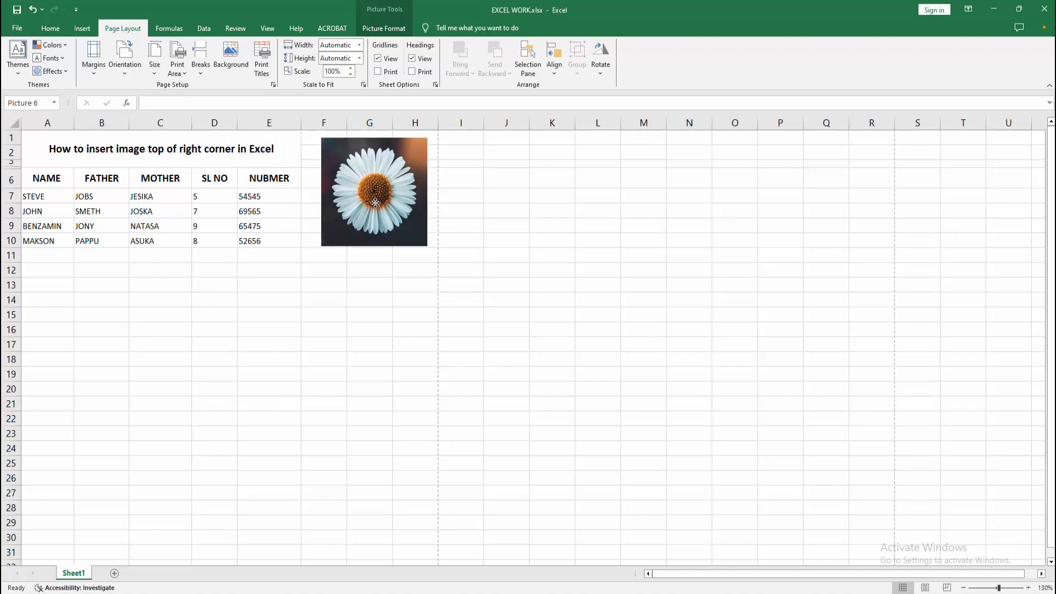
click(160, 358)
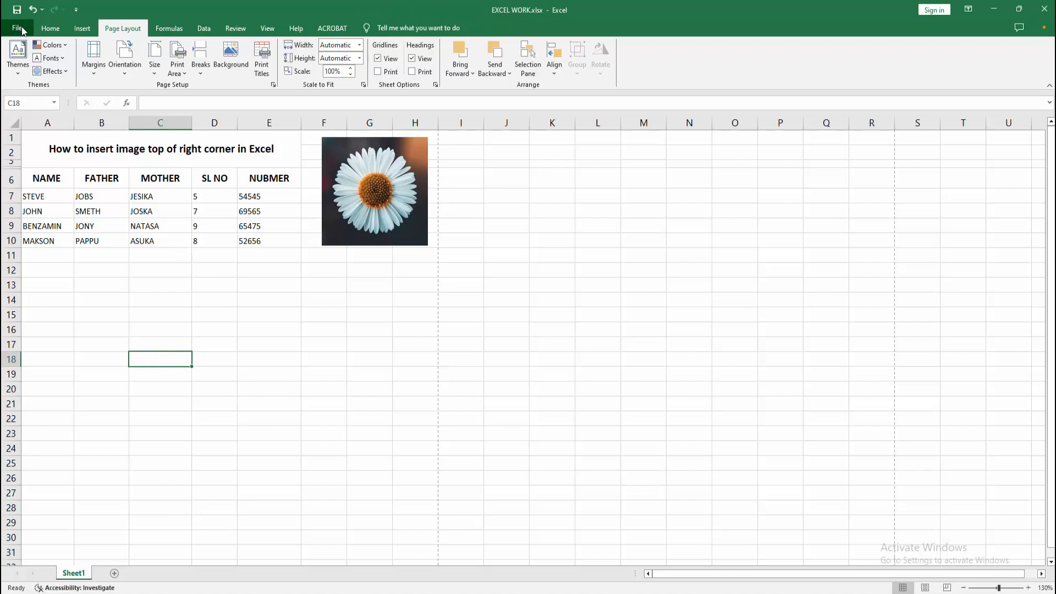
Open File > Print to preview the portrait Letter page with table and daisy picture
click(18, 27)
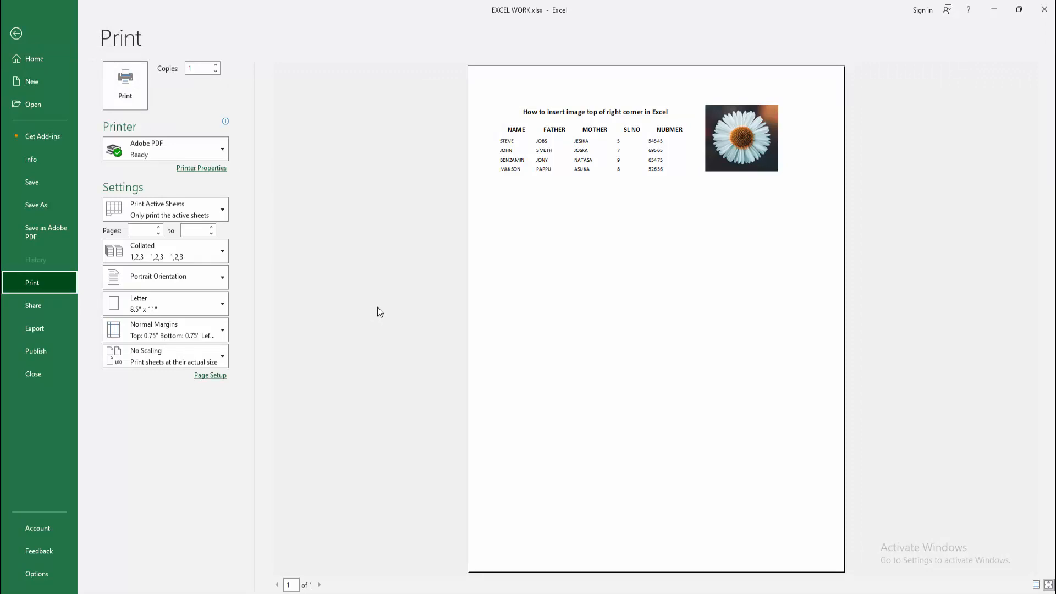
mouse_move(370, 305)
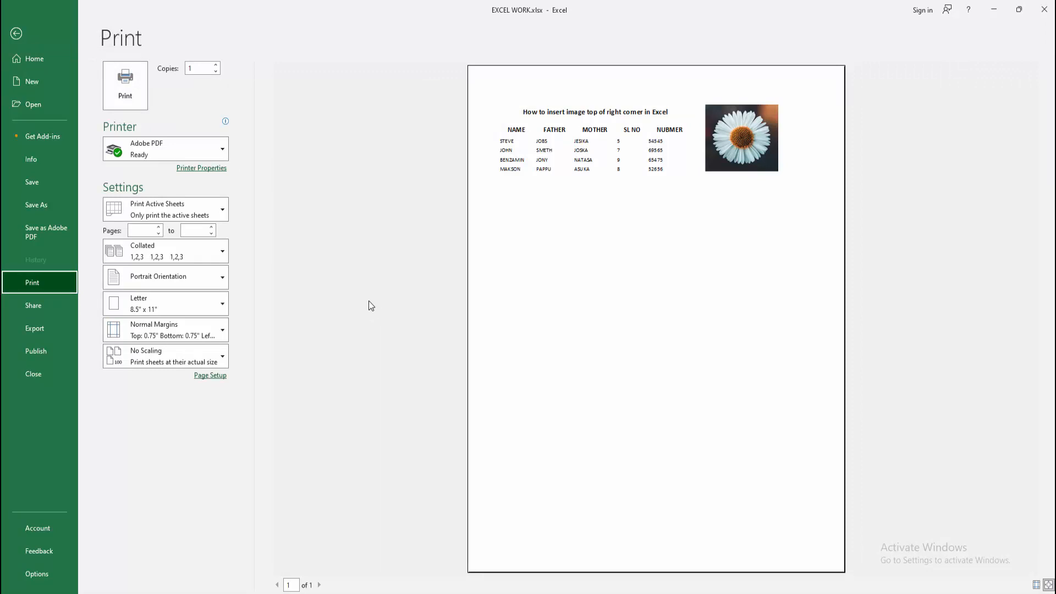